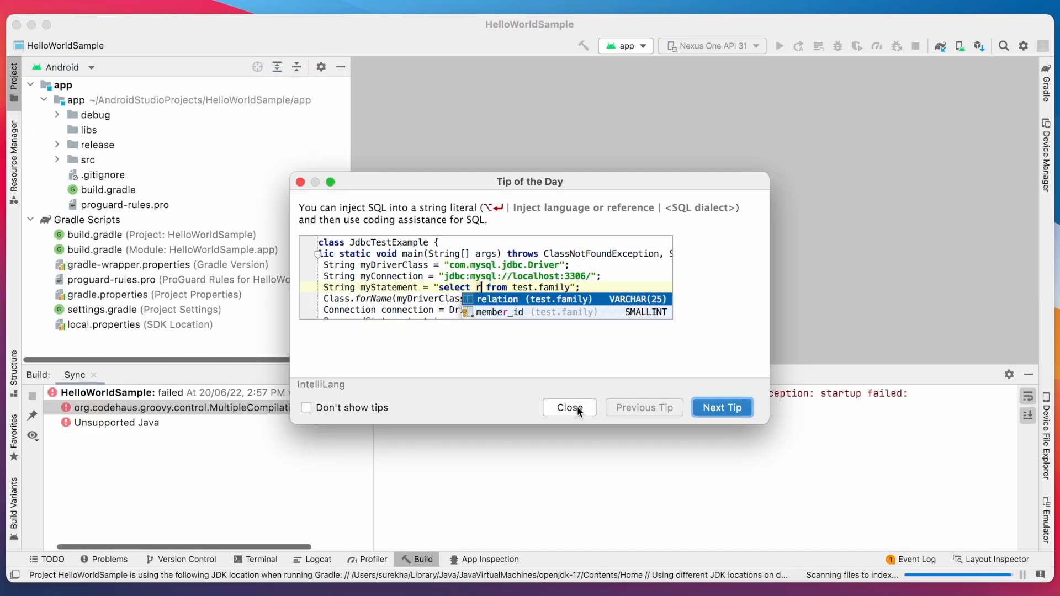
Dismiss the tip dialog and highlight Gradle 7.0.2 and the possible solution in the sync error.
click(569, 408)
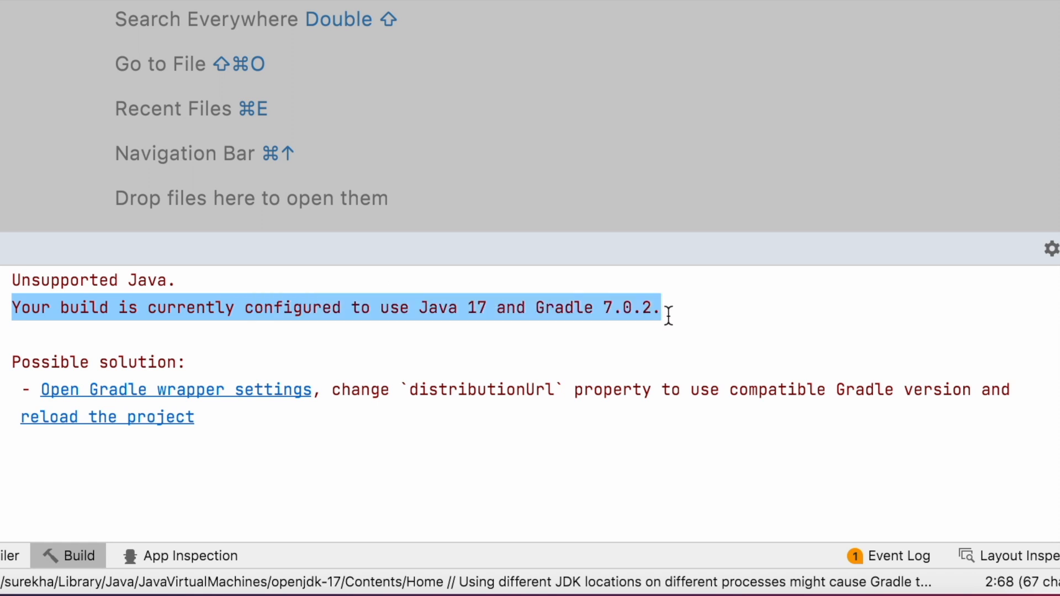
mouse_move(644, 329)
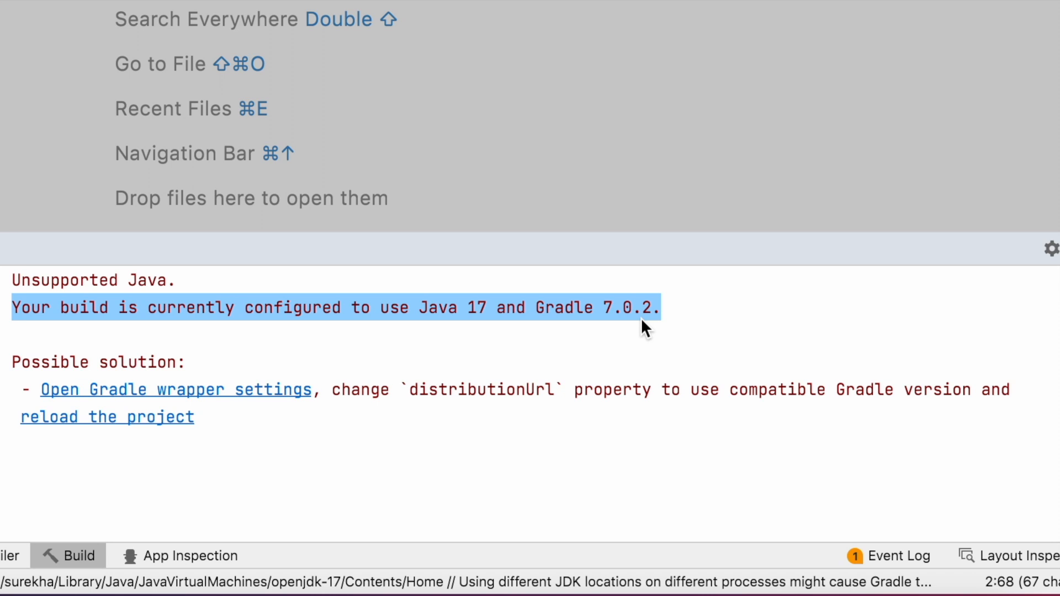
double_click(629, 308)
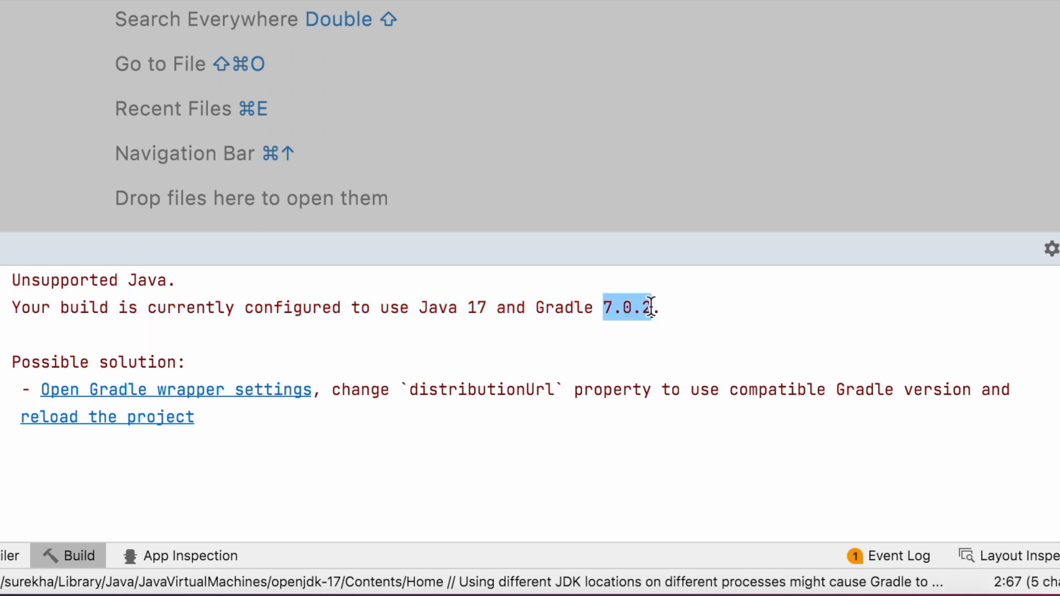
mouse_move(135, 386)
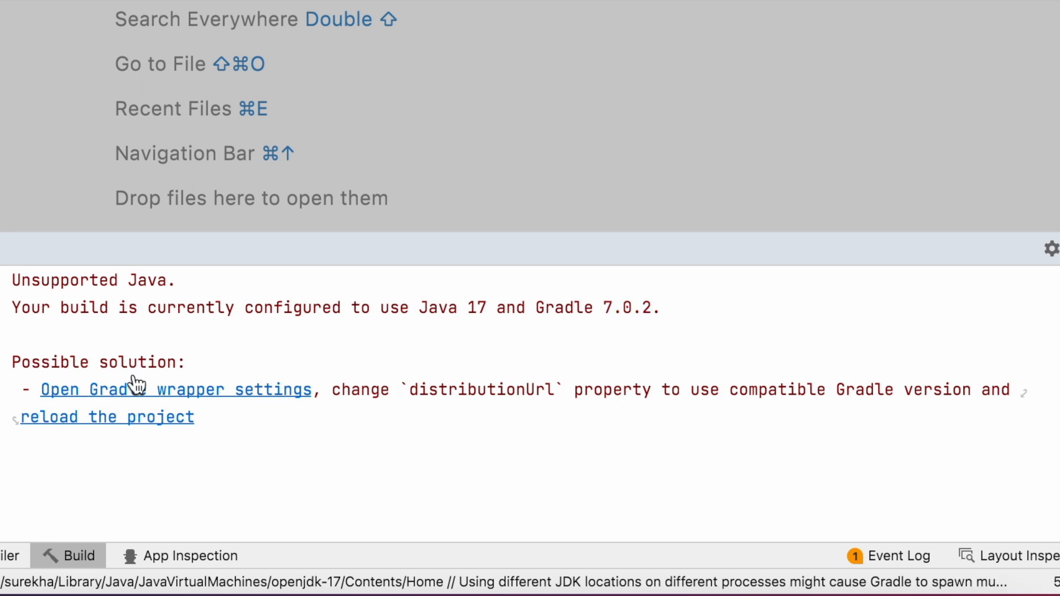
double_click(98, 362)
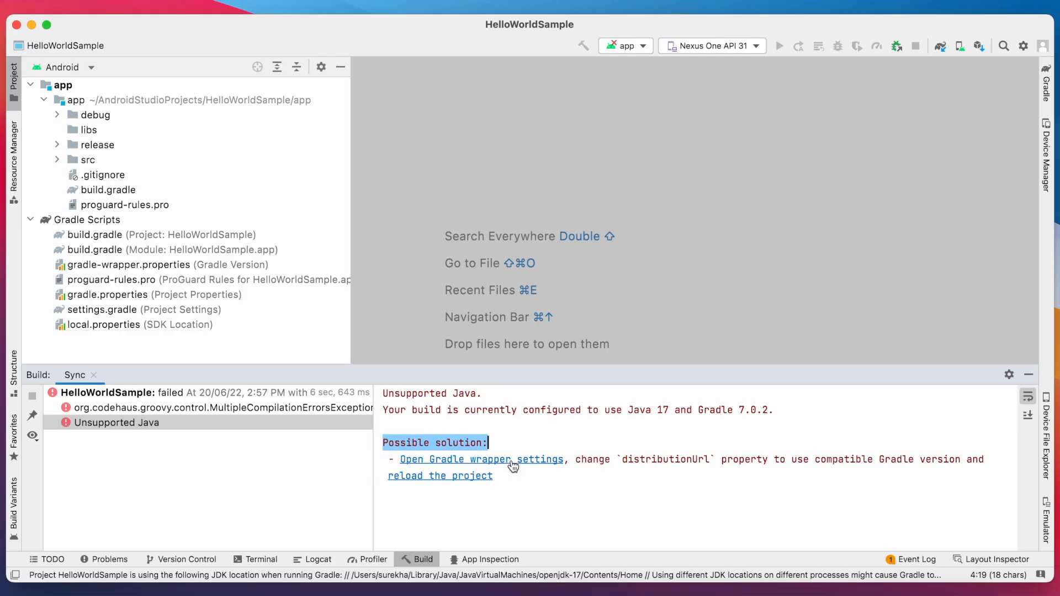
View gradle-wrapper.properties and highlight the distributionUrl pointing to Gradle 7.0.2.
click(450, 459)
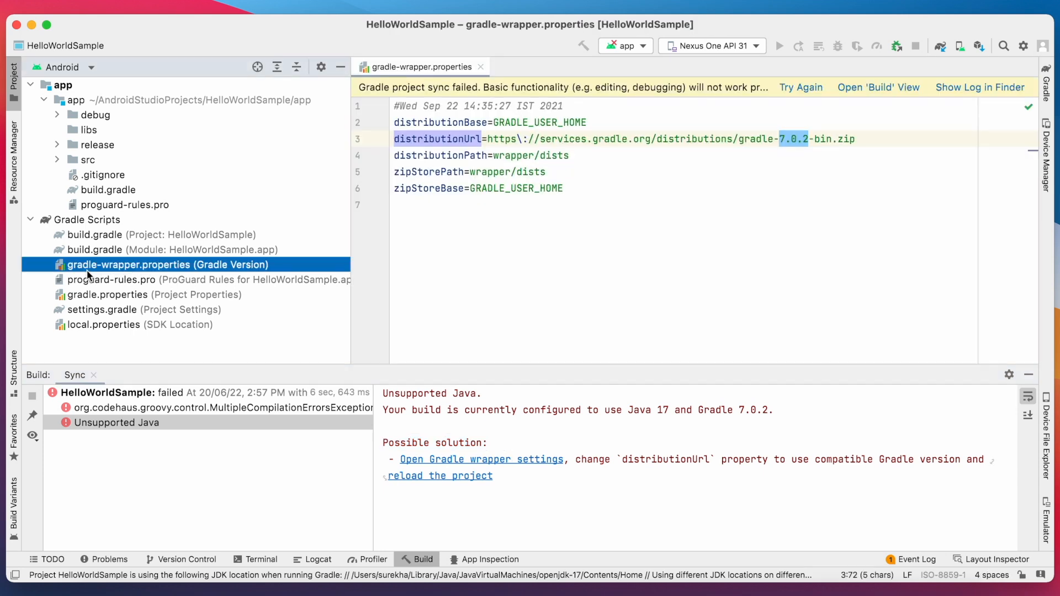
click(166, 264)
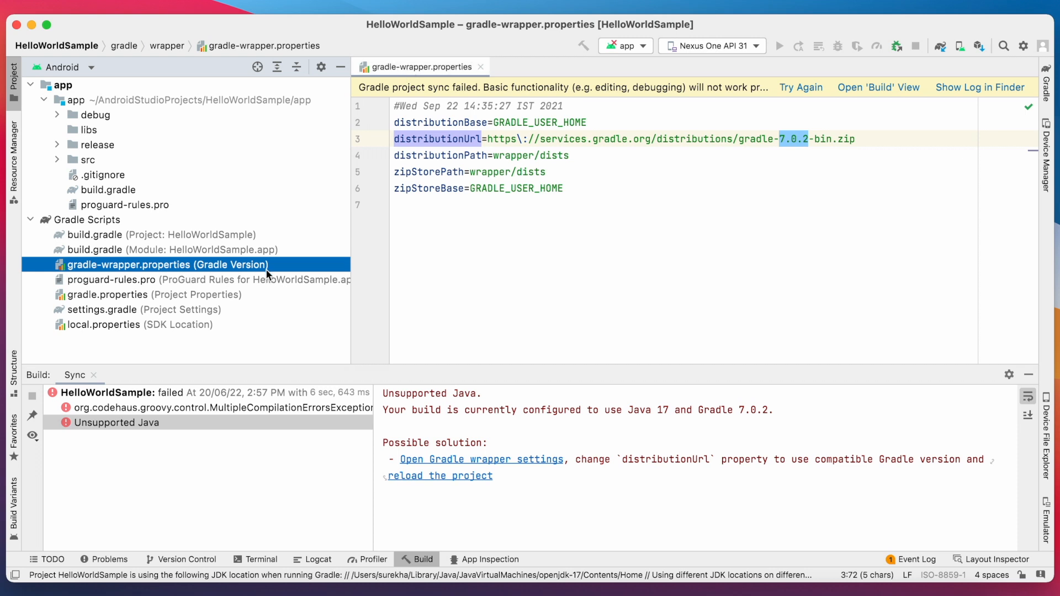
click(562, 188)
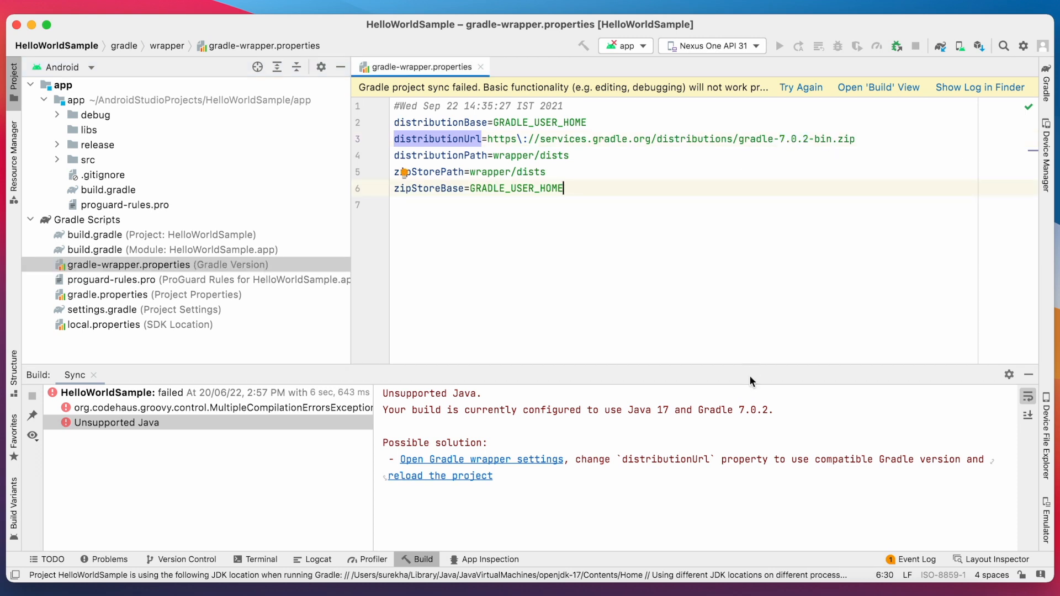
double_click(791, 139)
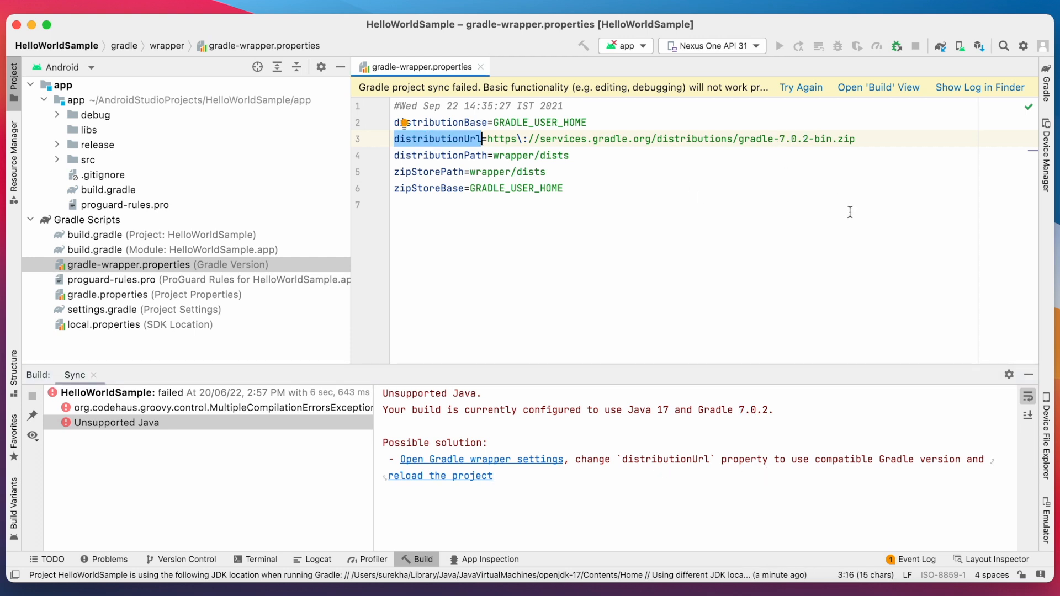
double_click(793, 139)
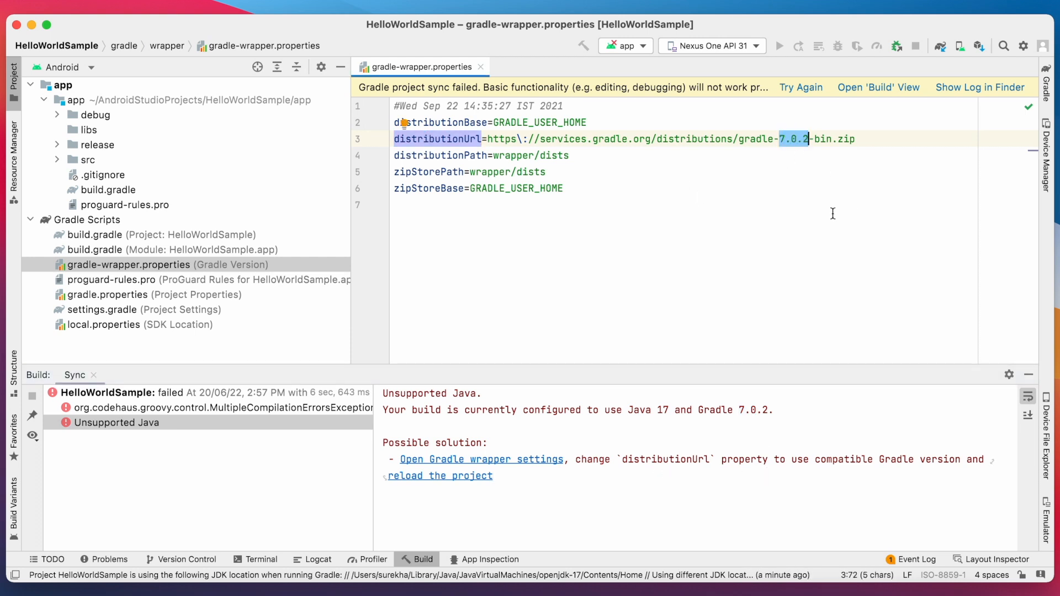
click(1023, 46)
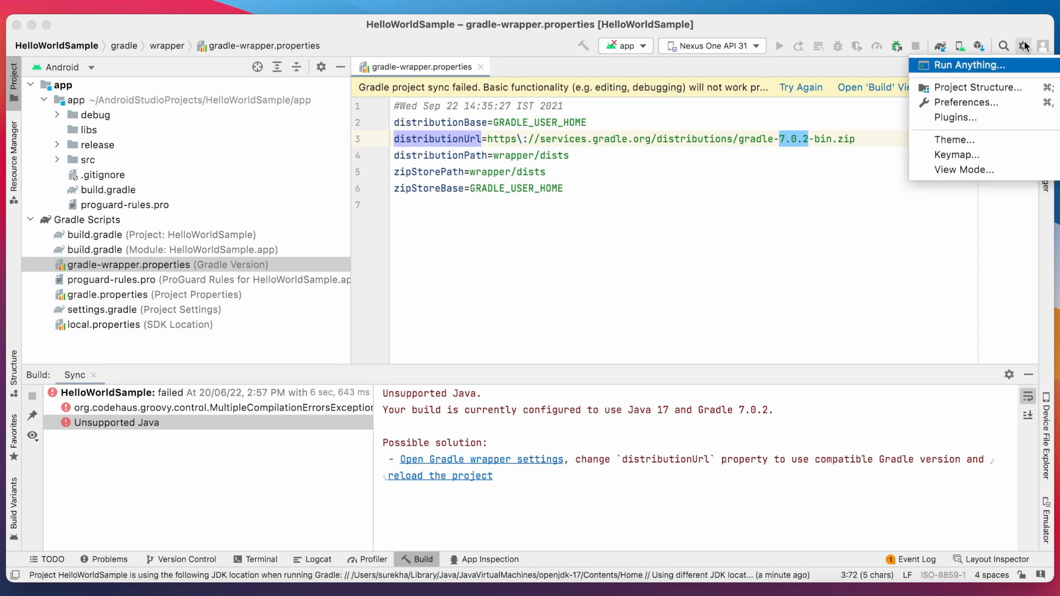
Show Project Structure with Android Gradle Plugin 7.0.4 and Gradle 7.0.2.
click(980, 87)
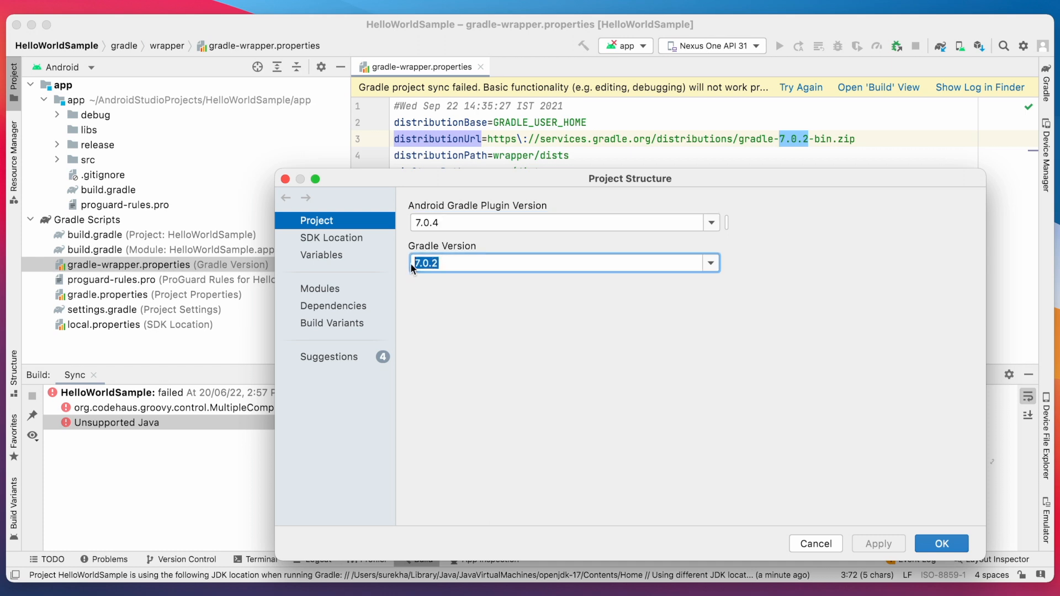
mouse_move(514, 345)
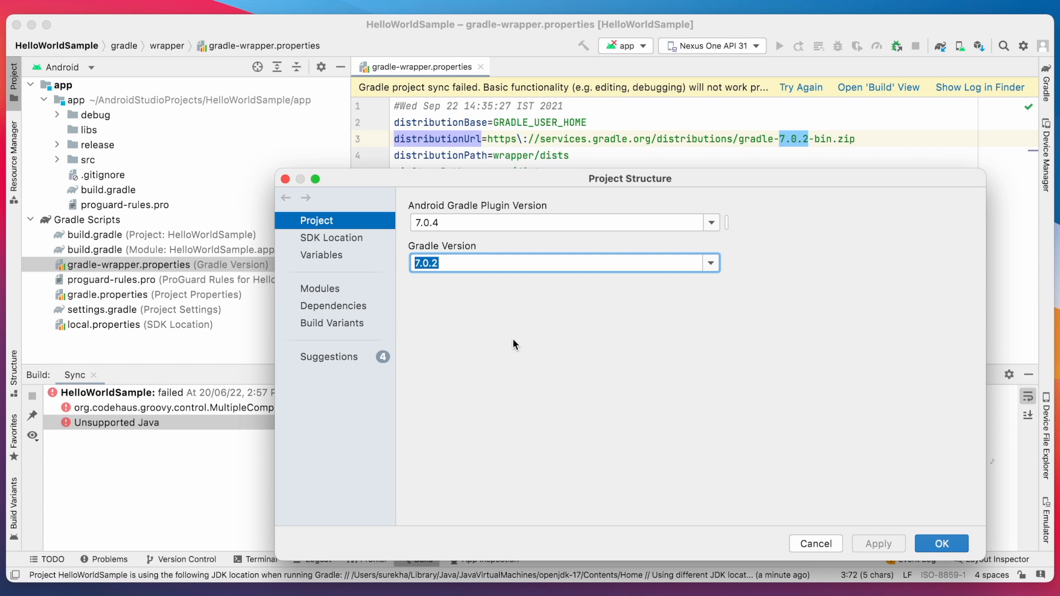
mouse_move(169, 343)
text(android studio latest)
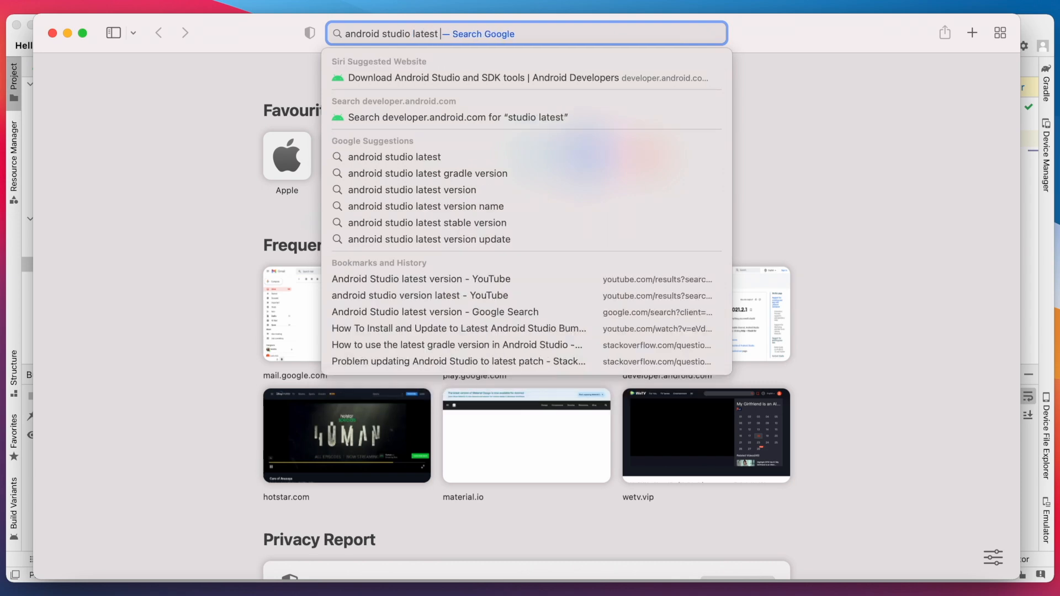
Find the release notes table showing plugin 7.2 requires Gradle 7.3.3+.
click(429, 173)
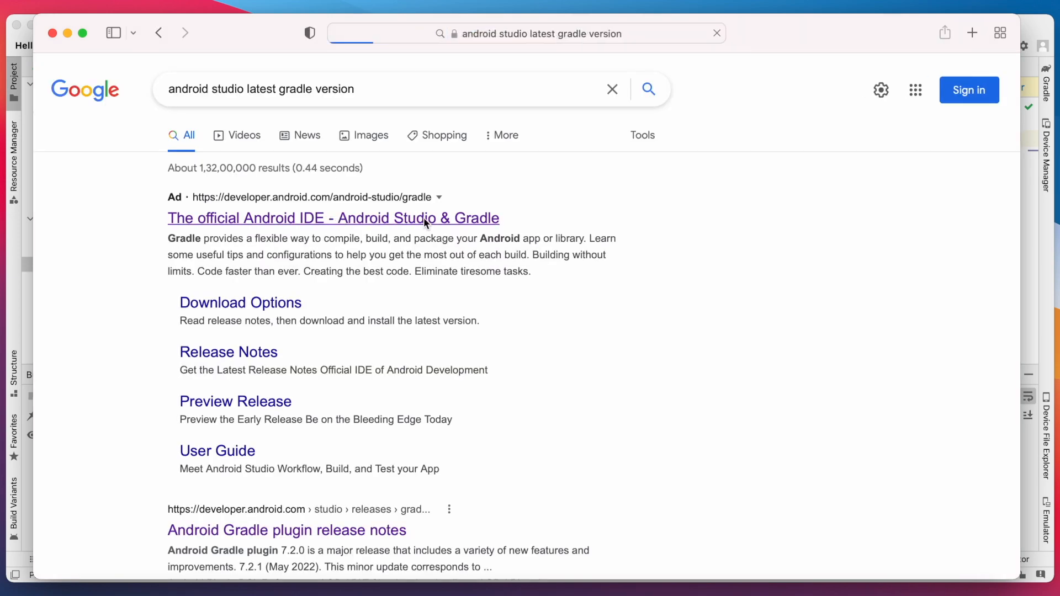
click(287, 530)
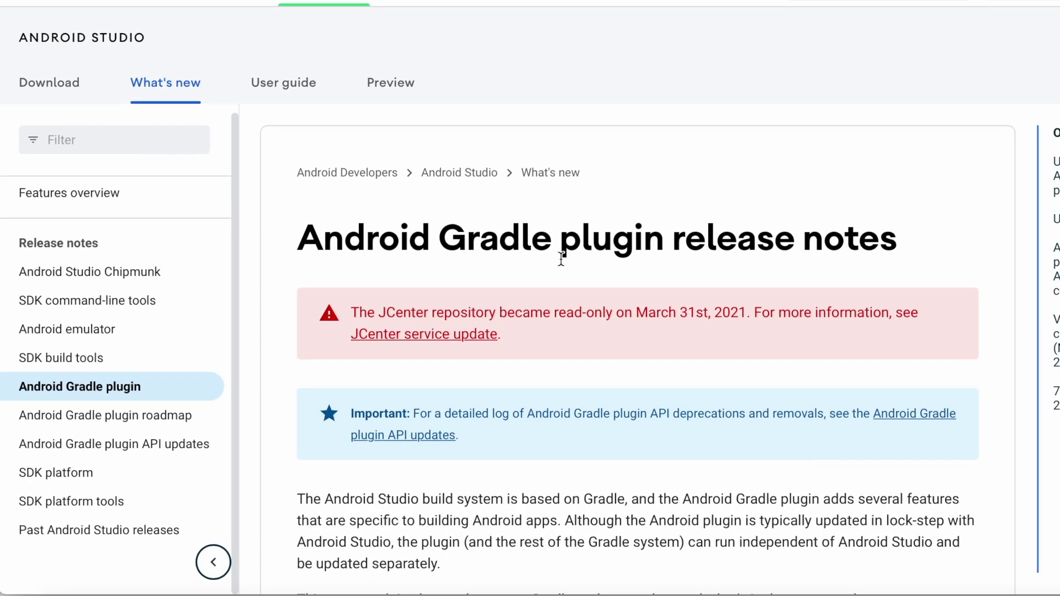
scroll(down, 3)
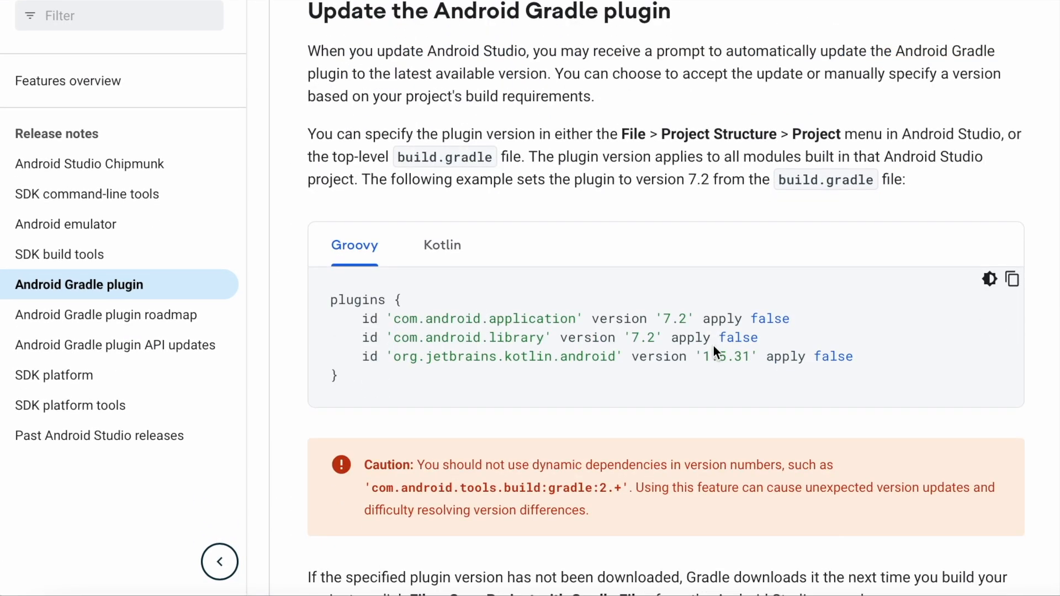
scroll(down, 3)
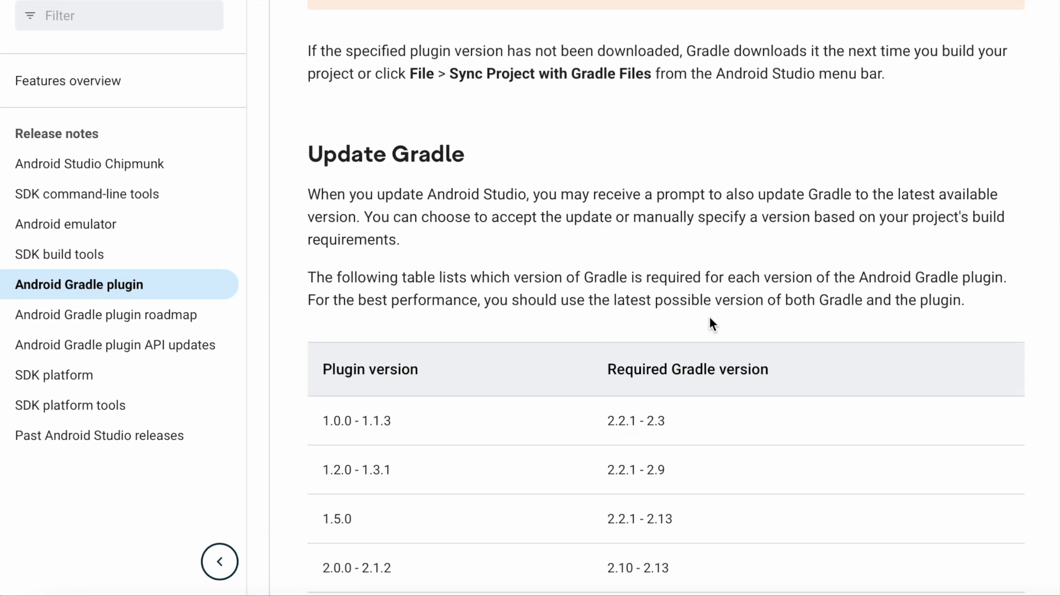
scroll(down, 3)
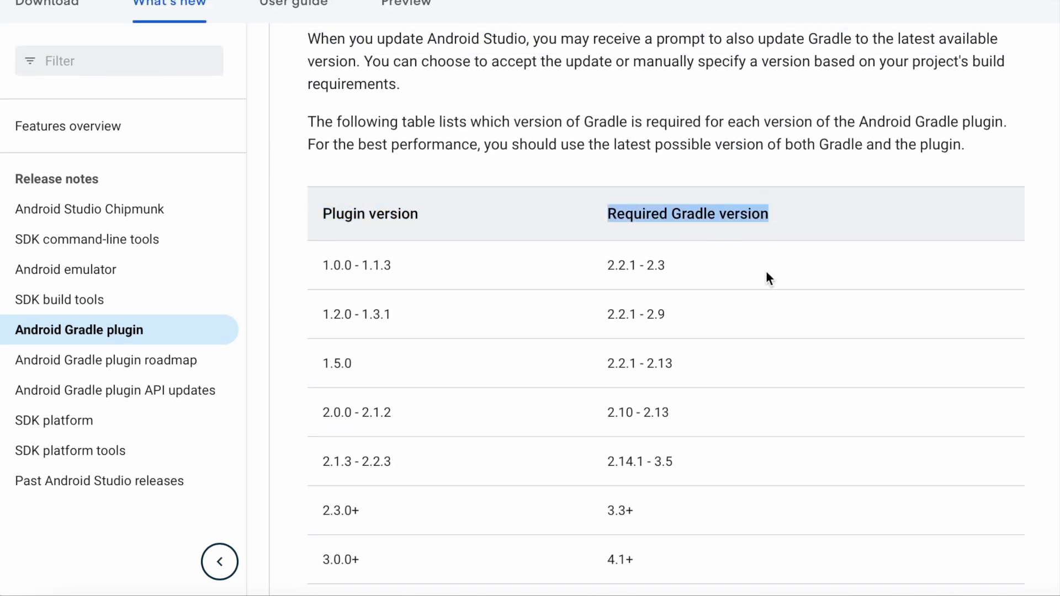
scroll(down, 3)
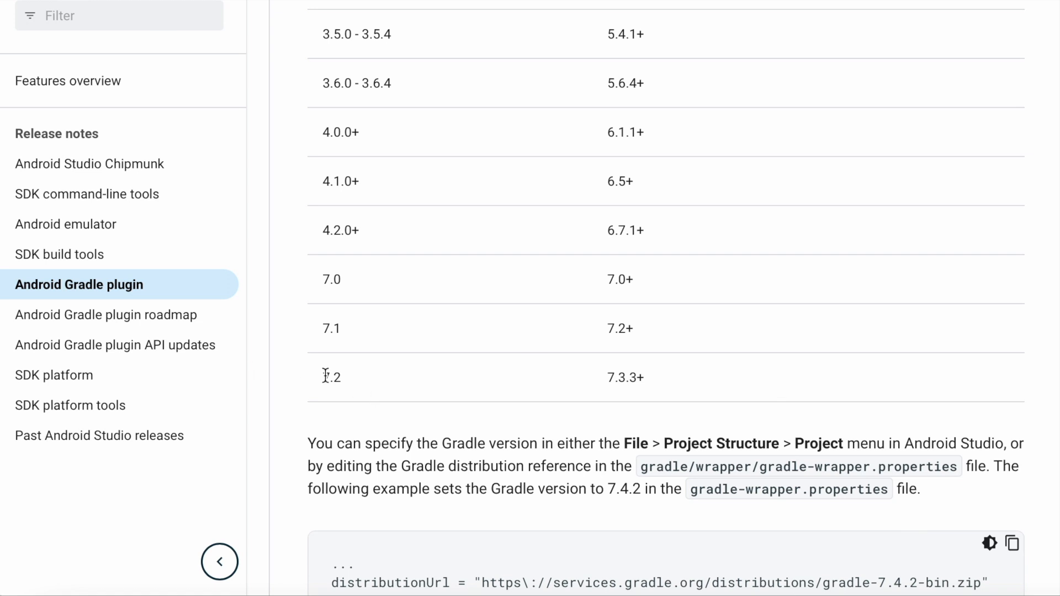
double_click(617, 378)
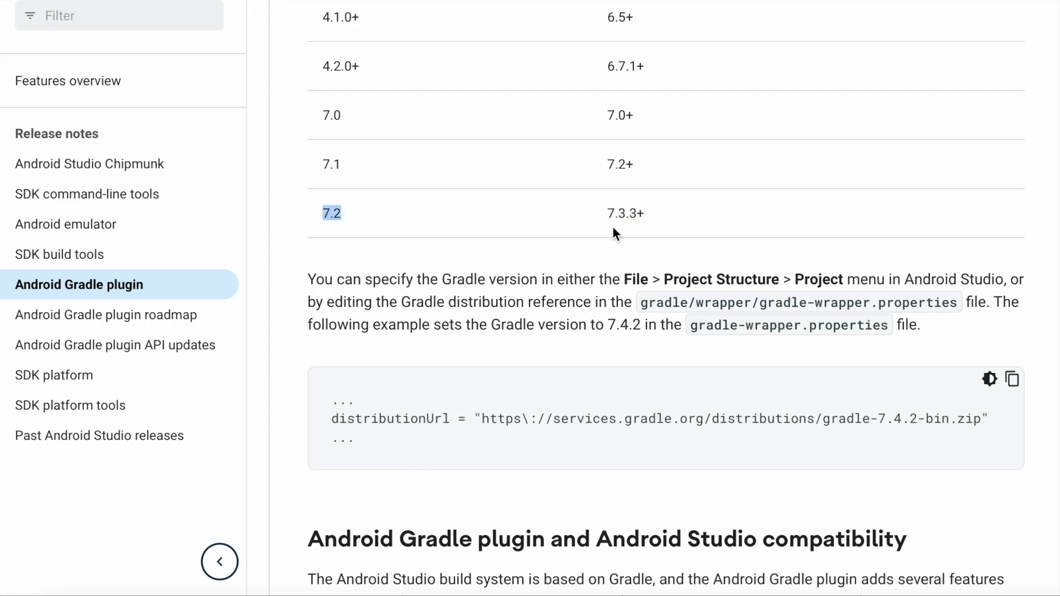
scroll(down, 3)
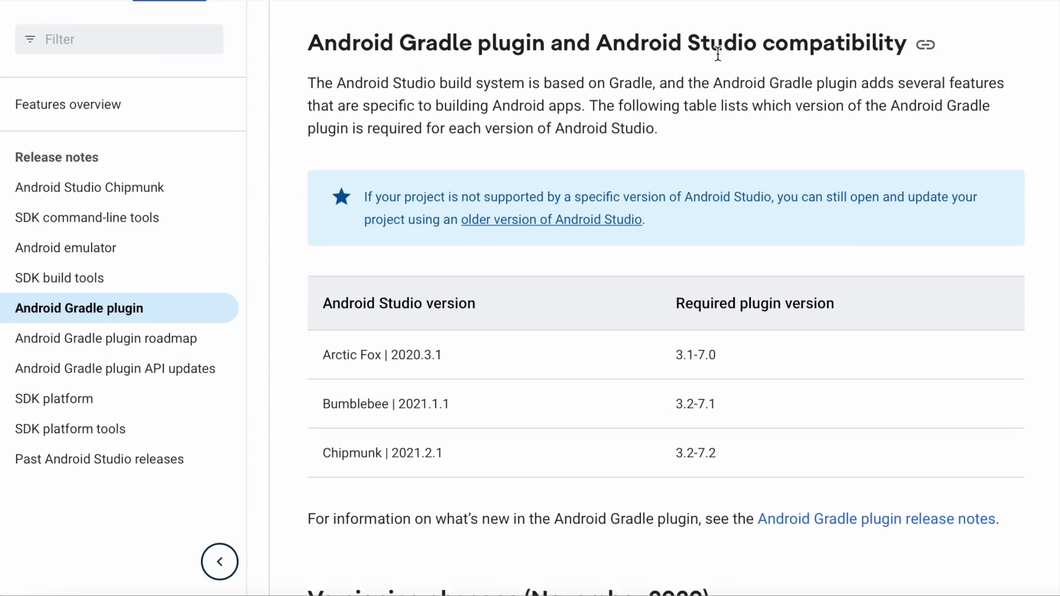
double_click(834, 43)
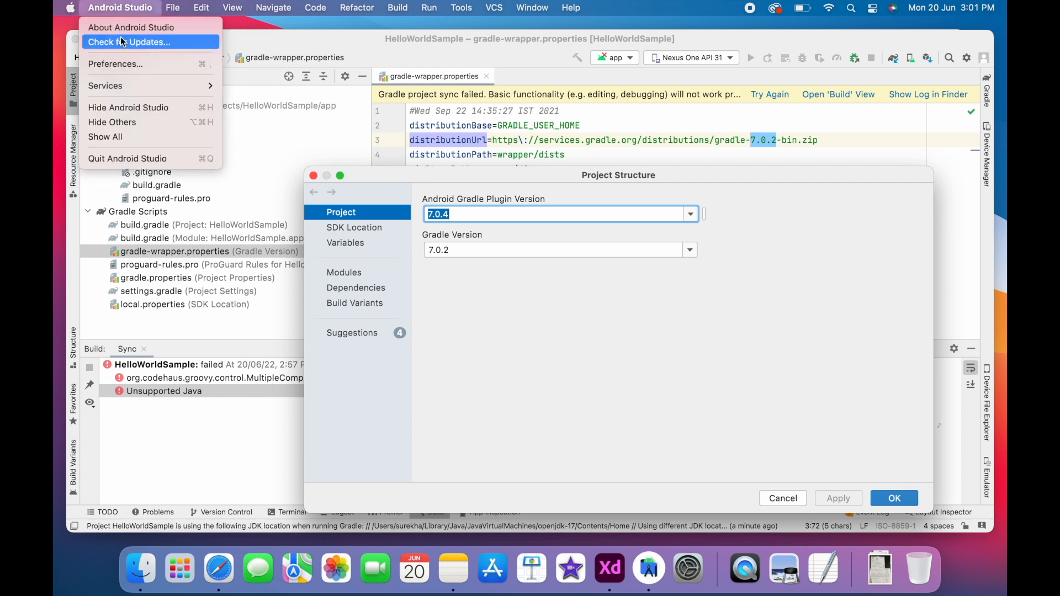
click(131, 27)
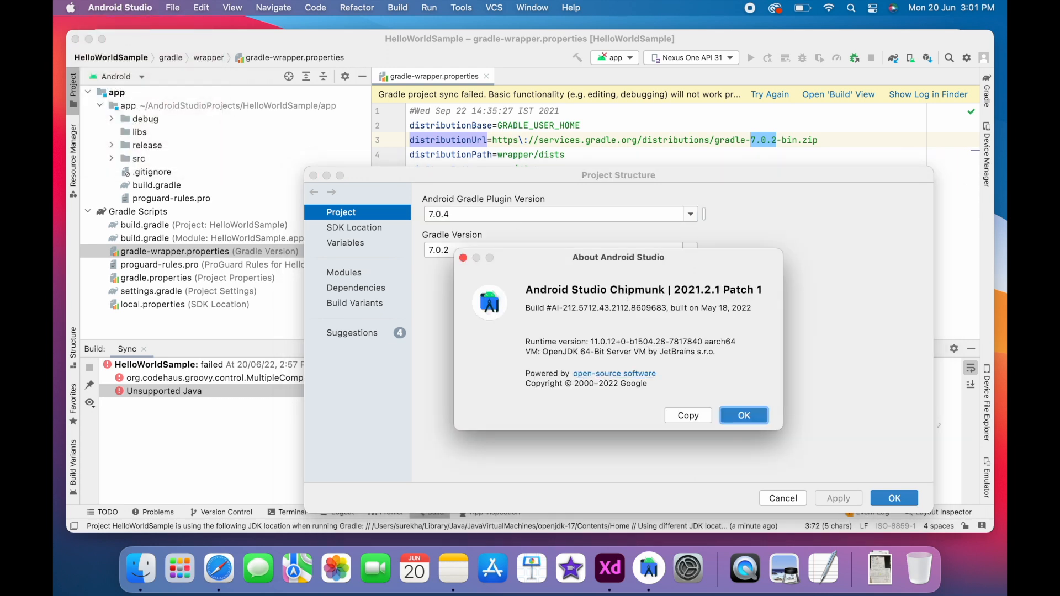
click(743, 415)
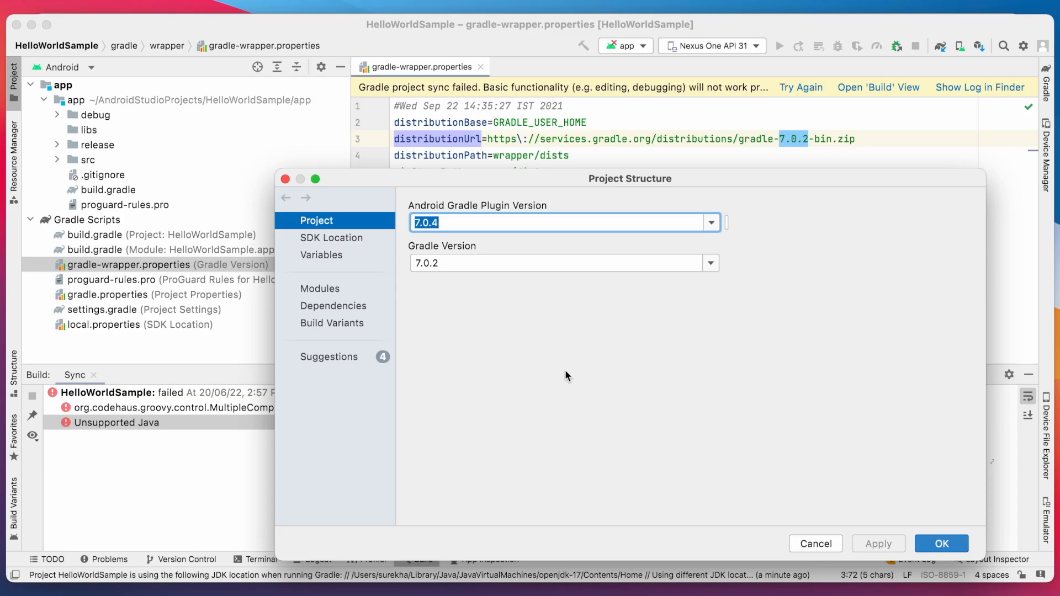
Set Android Gradle Plugin 7.2.1 and Gradle 7.3.3 in Project Structure and confirm.
click(710, 222)
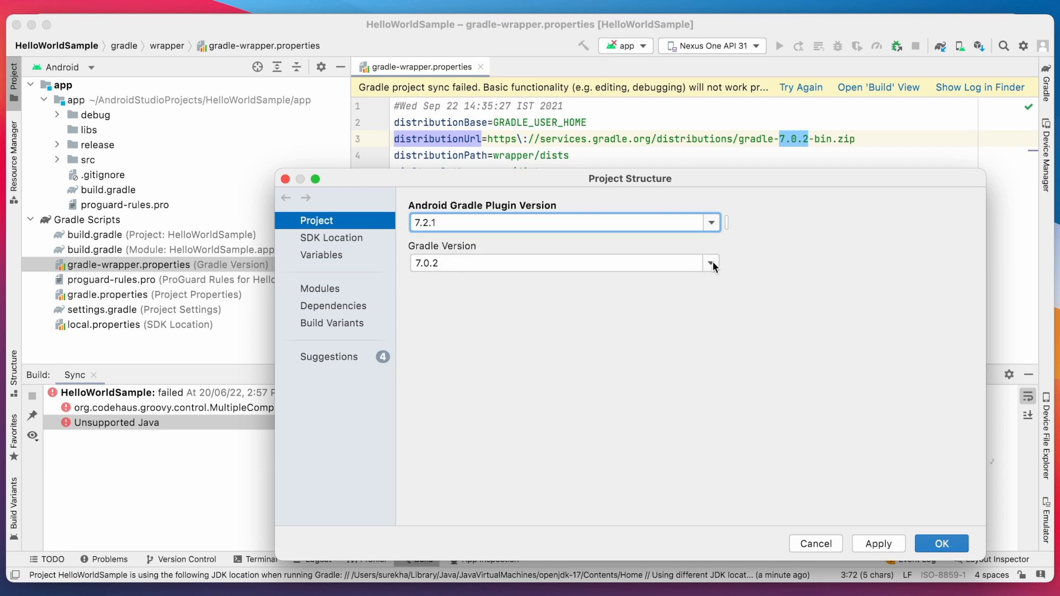
click(710, 263)
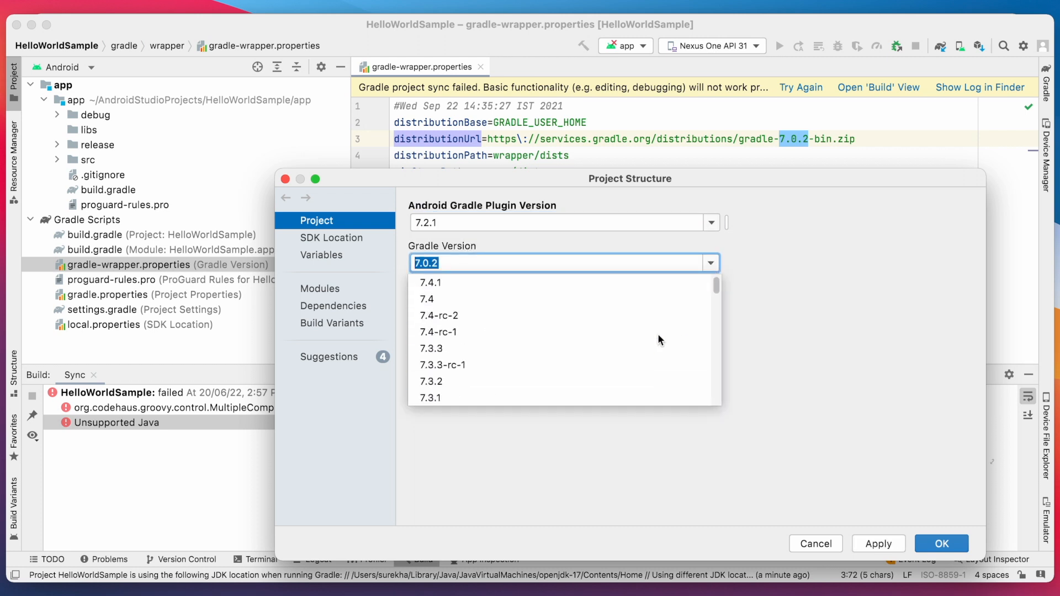
click(431, 347)
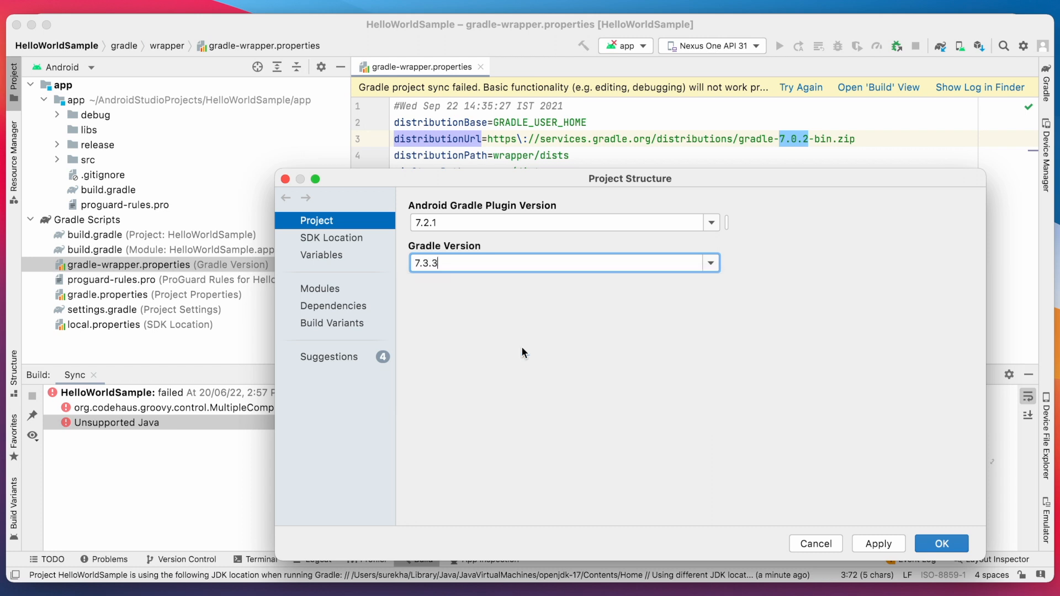
mouse_move(886, 548)
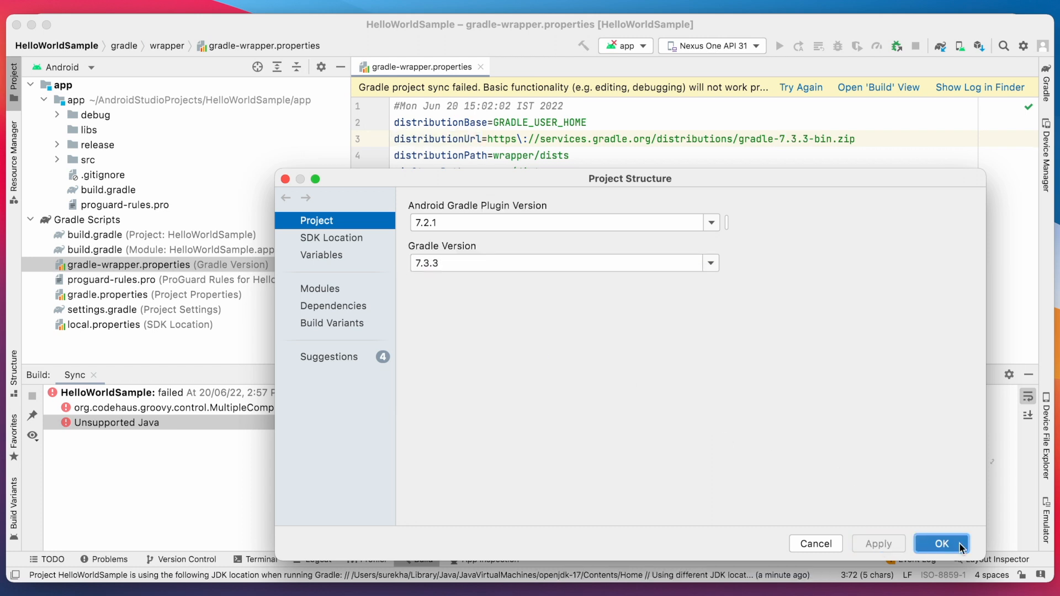
click(941, 543)
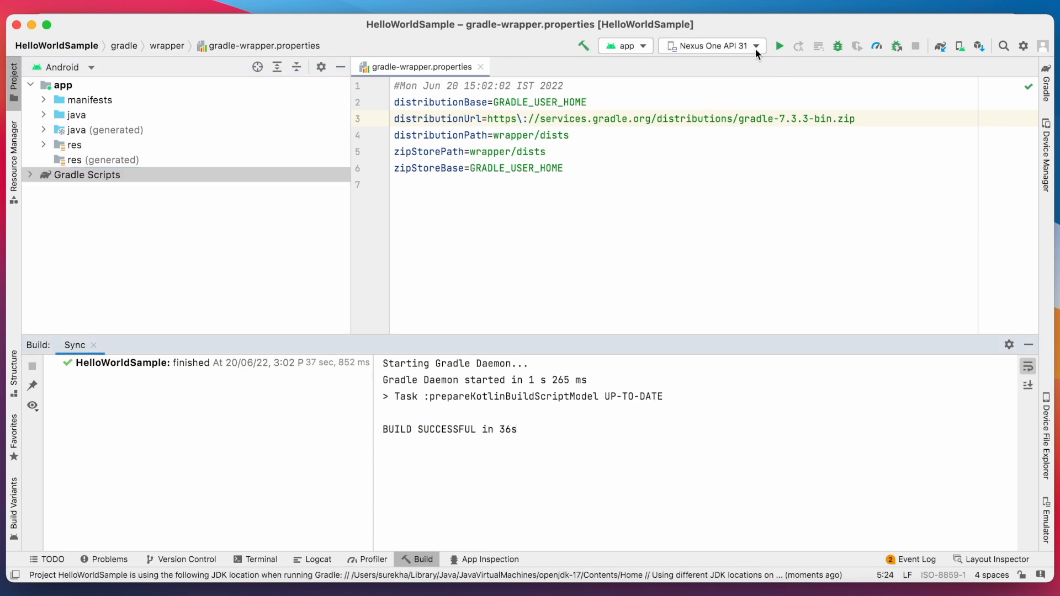
Run a debug build of HelloWorldSample after the successful sync.
click(779, 46)
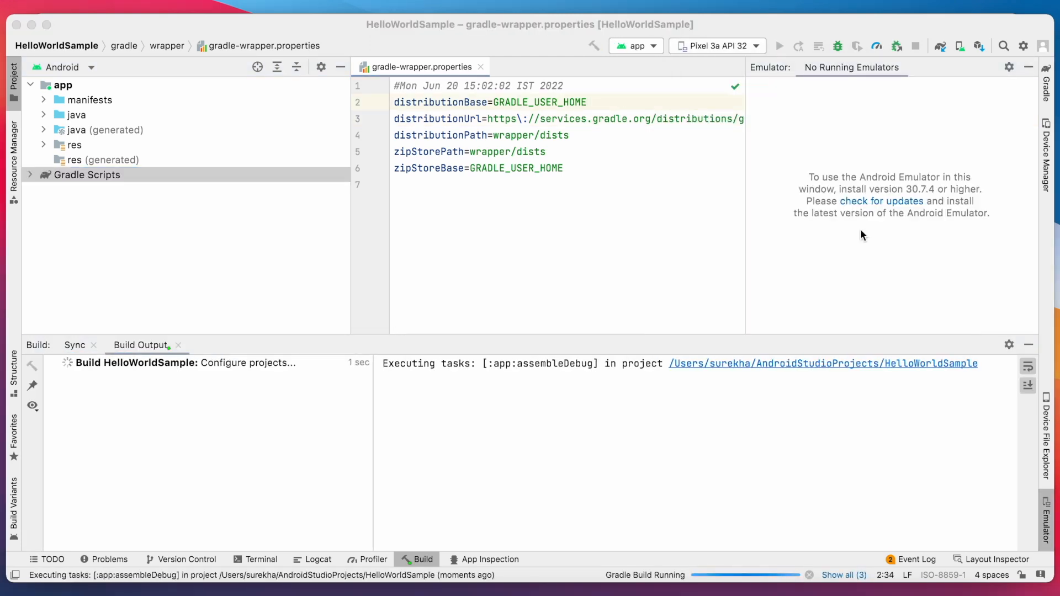